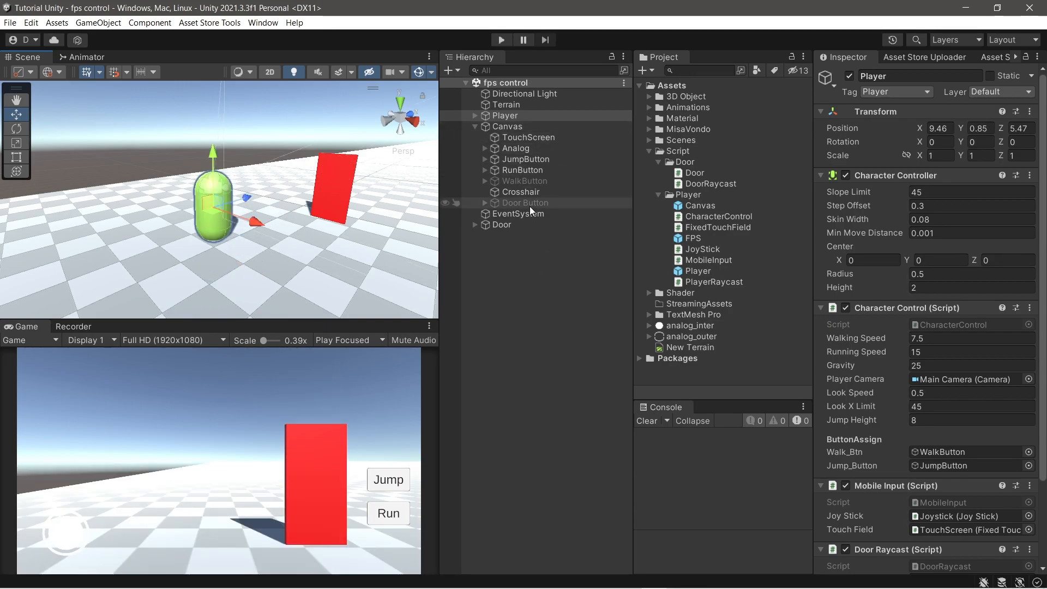
Duplicate the Run button as Crouch and change its Text (TMP) label to Crouch.
{"action": "left_click", "coordinate": [508, 126]}
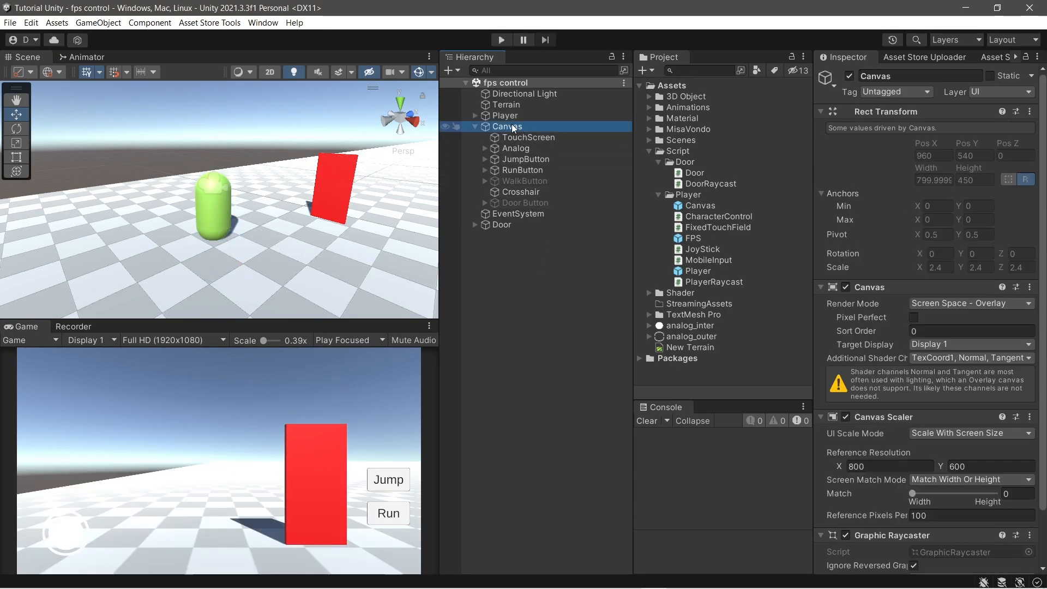
{"action": "left_click", "coordinate": [526, 203]}
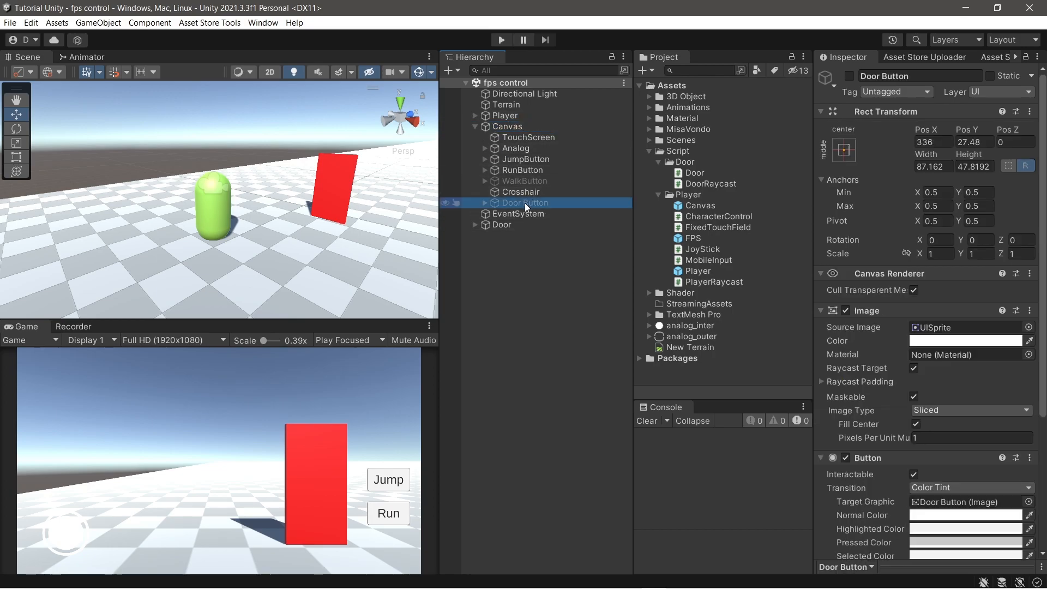
{"action": "left_click", "coordinate": [525, 170]}
{"action": "type", "text": "Crouch"}
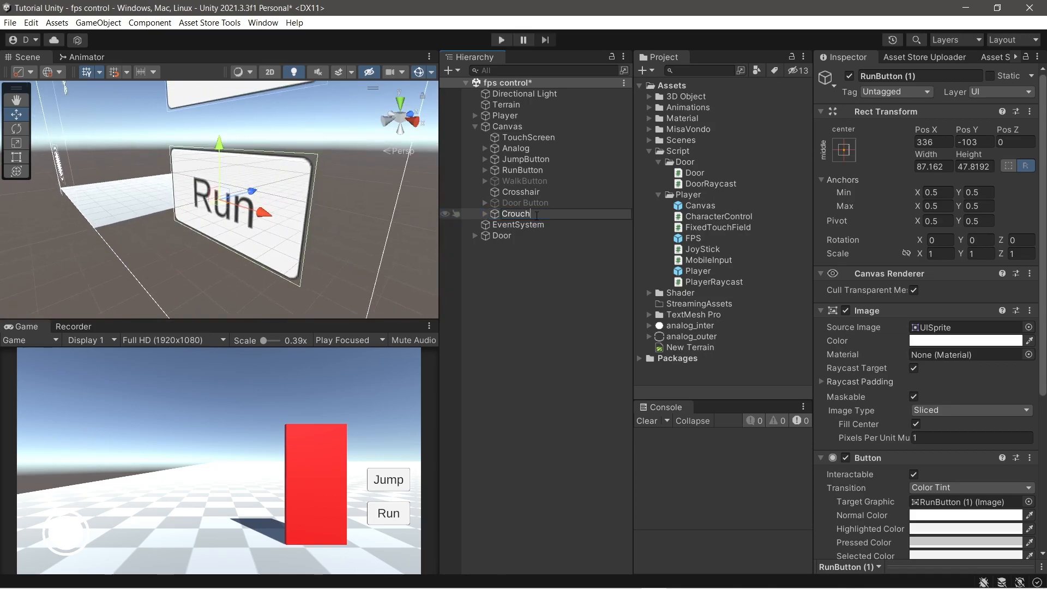
{"action": "left_click", "coordinate": [515, 213]}
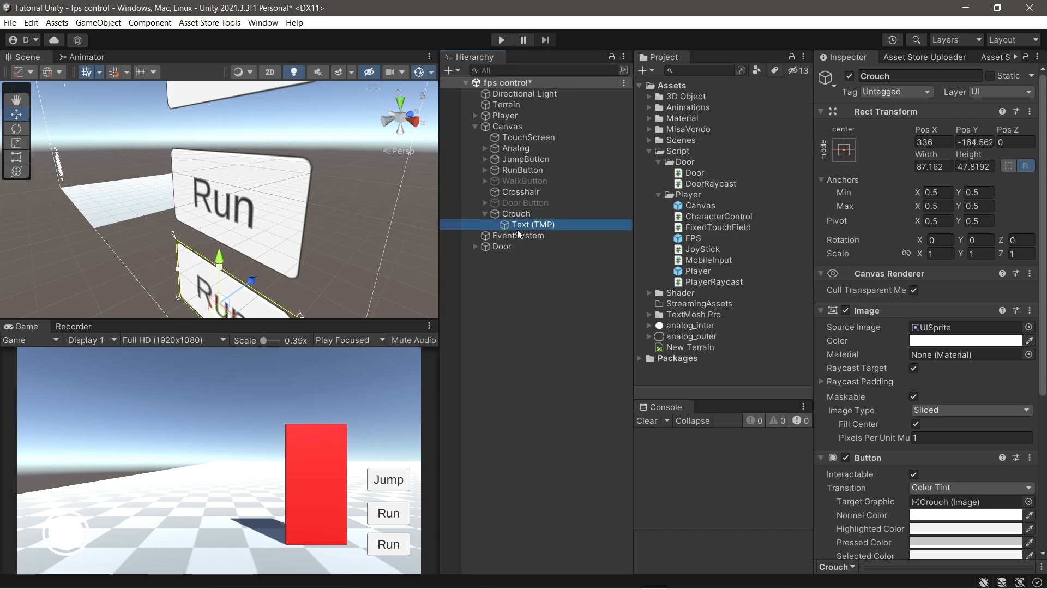
{"action": "left_click", "coordinate": [532, 224]}
{"action": "type", "text": "Crouch"}
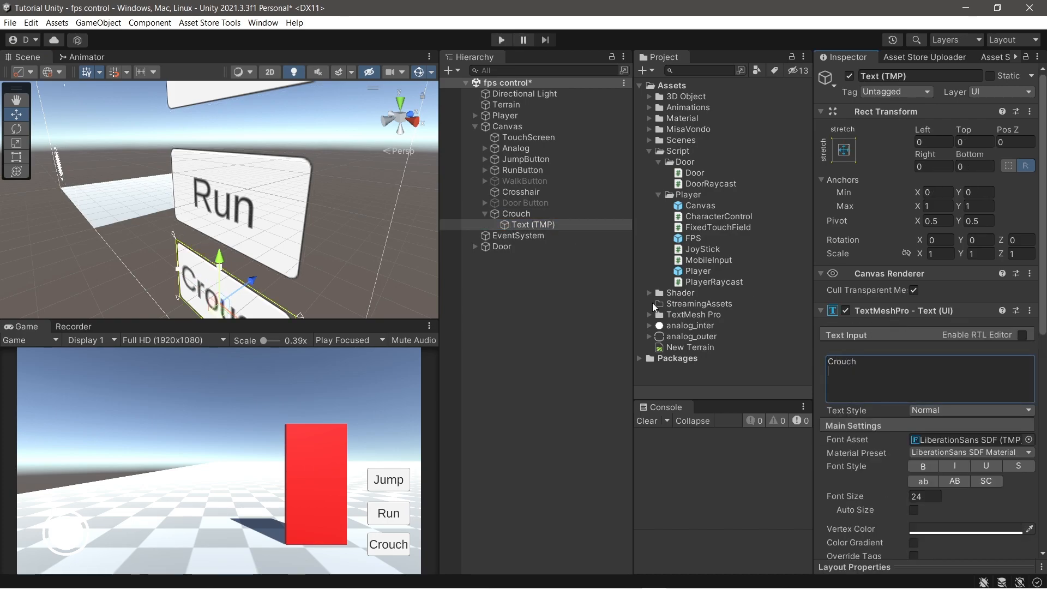
{"action": "left_click", "coordinate": [477, 214]}
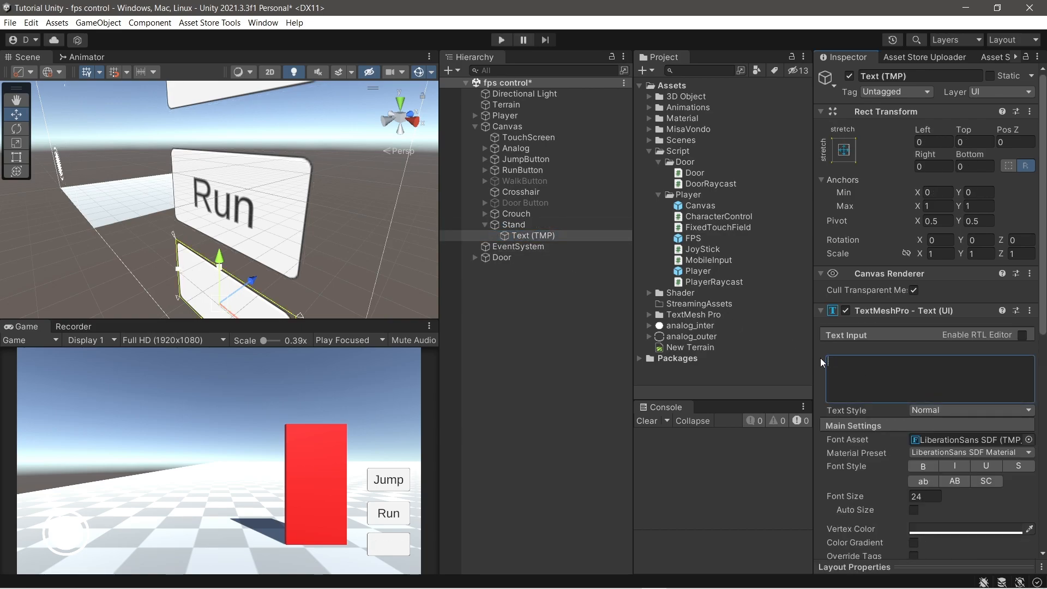
Make a Stand copy of the Crouch button, label it Stand, and deactivate it.
{"action": "type", "text": "Stand"}
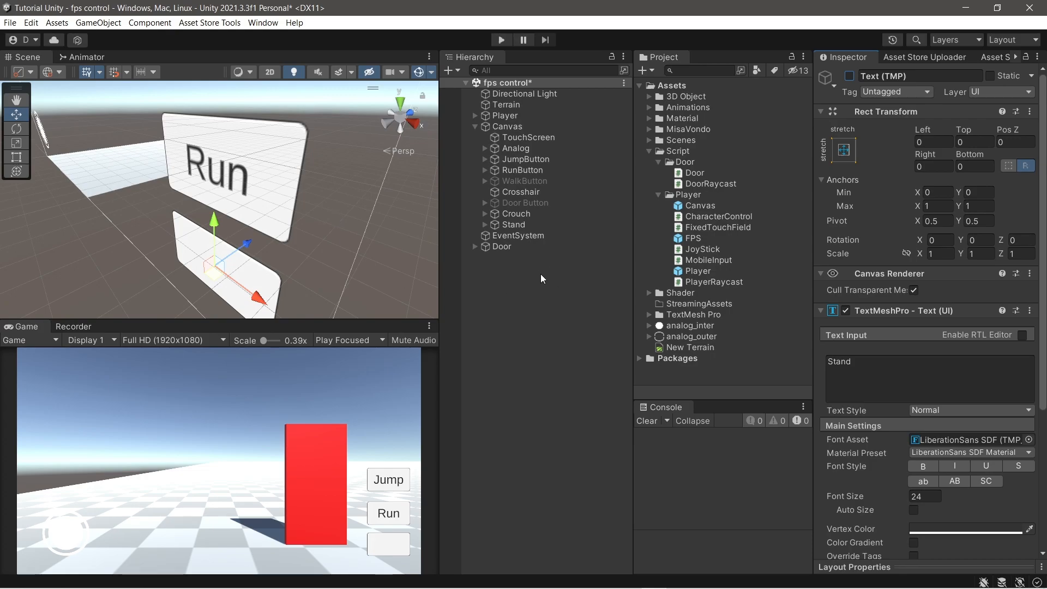
{"action": "left_click", "coordinate": [512, 224]}
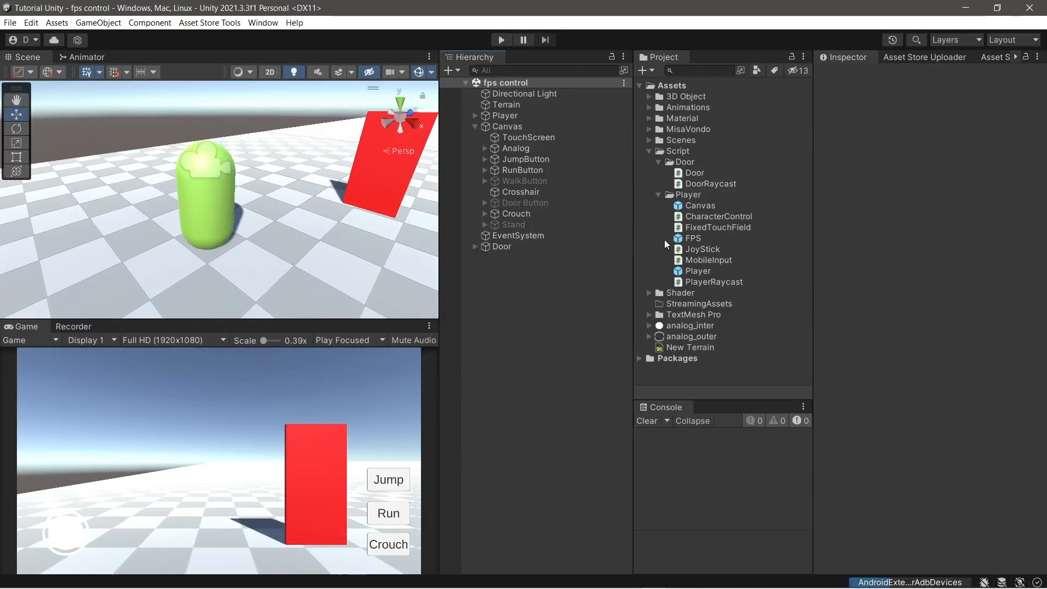
Declare private float crouchSpeed = 4 and a crouchScale Vector3 (1, 0.5f, 1) in CharacterControl.cs.
{"action": "left_click", "coordinate": [506, 115]}
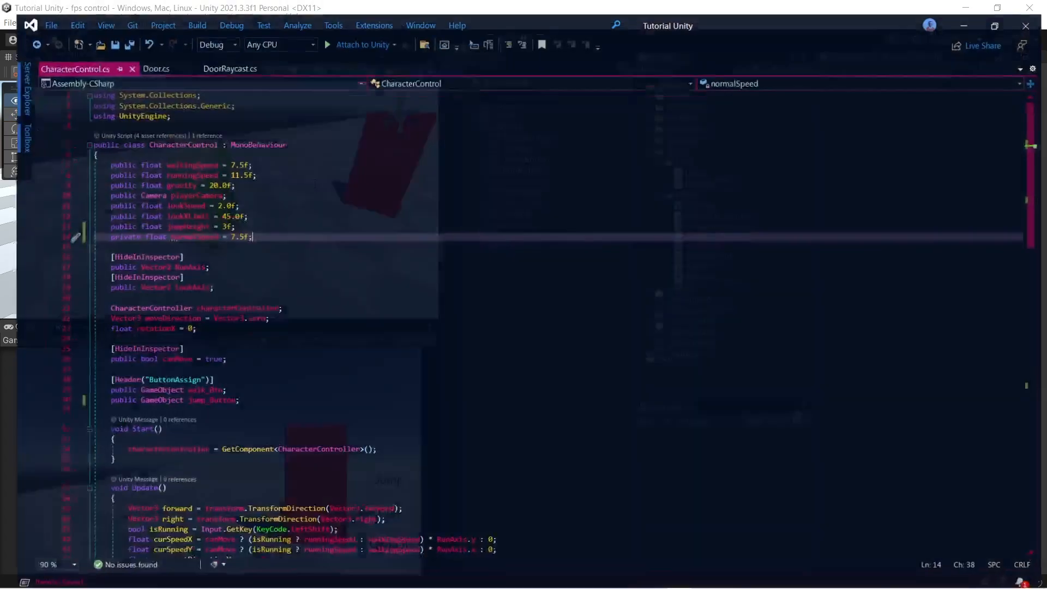
{"action": "key", "text": "ctrl+s"}
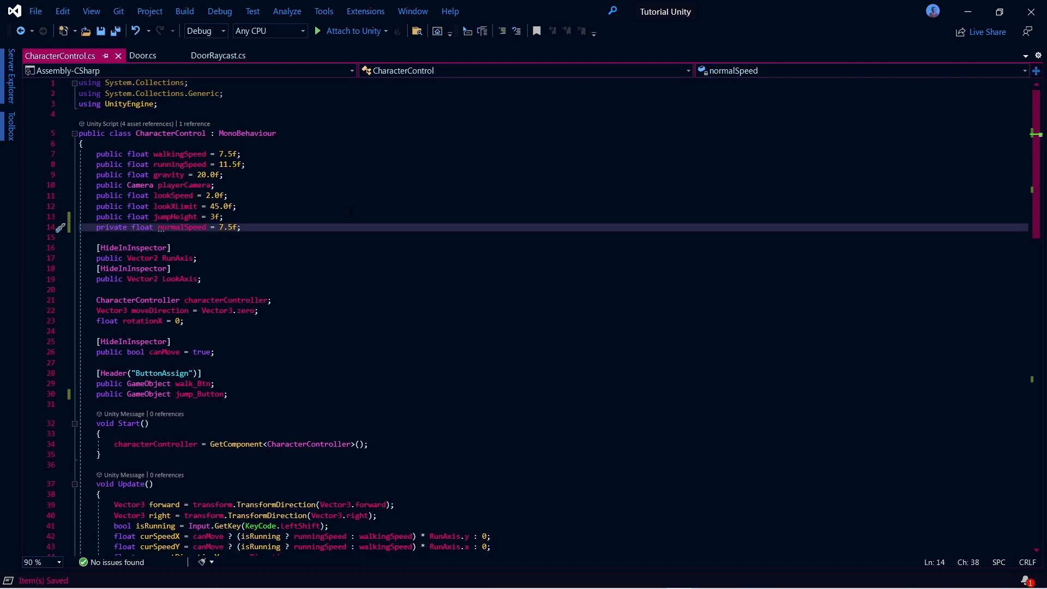
{"action": "type", "text": "private"}
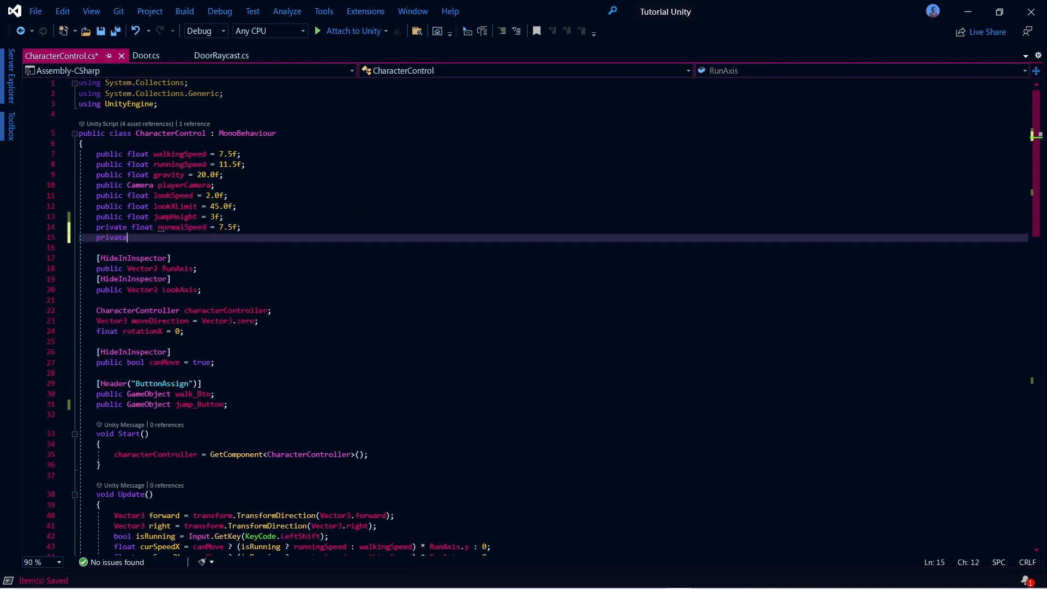
{"action": "type", "text": "float"}
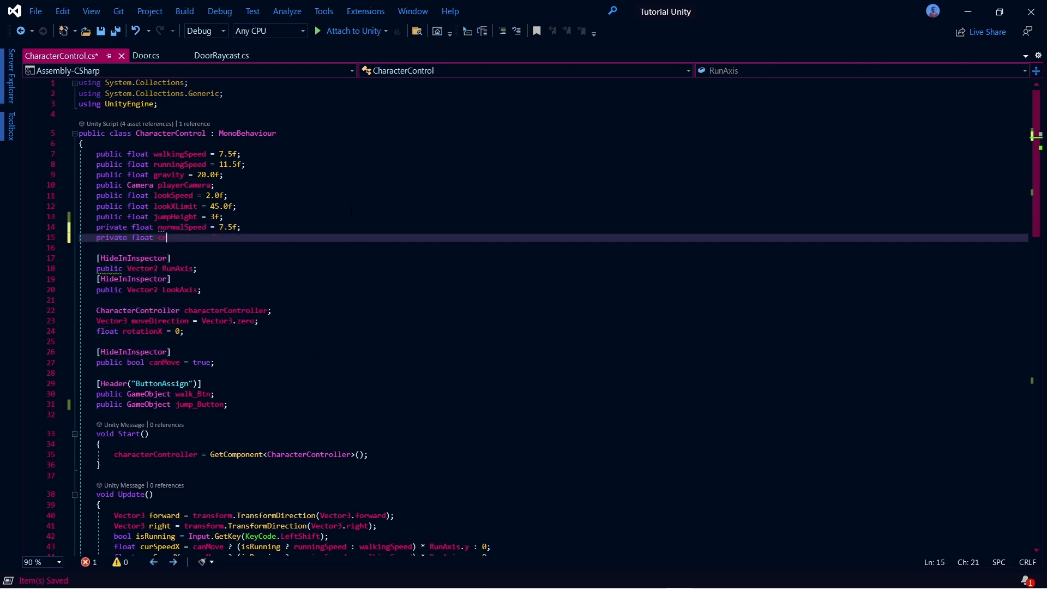
{"action": "type", "text": "crouchSpeed=4"}
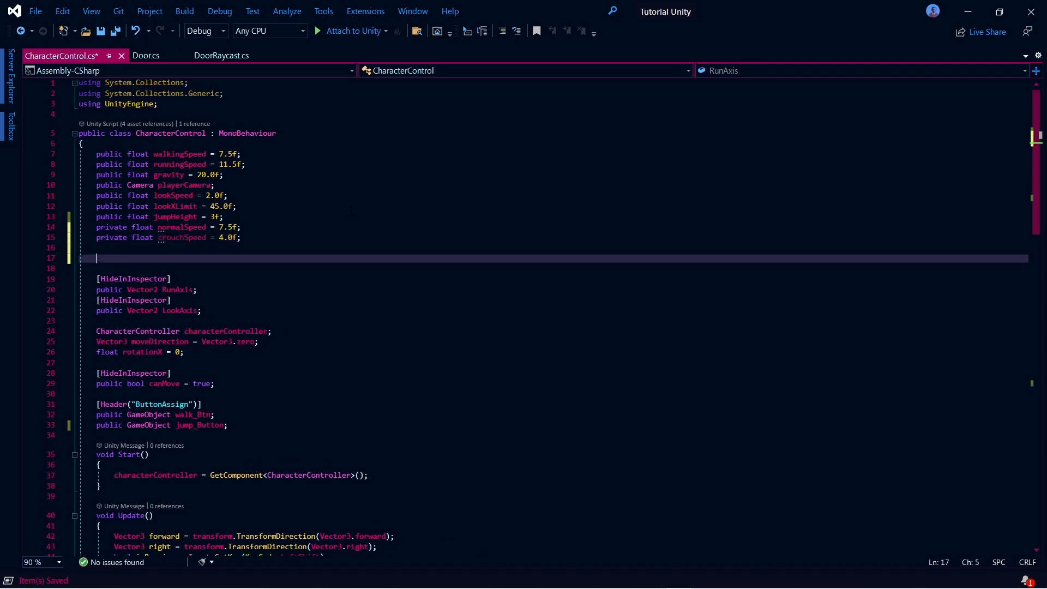
{"action": "type", "text": "private Vector3 crouchScala"}
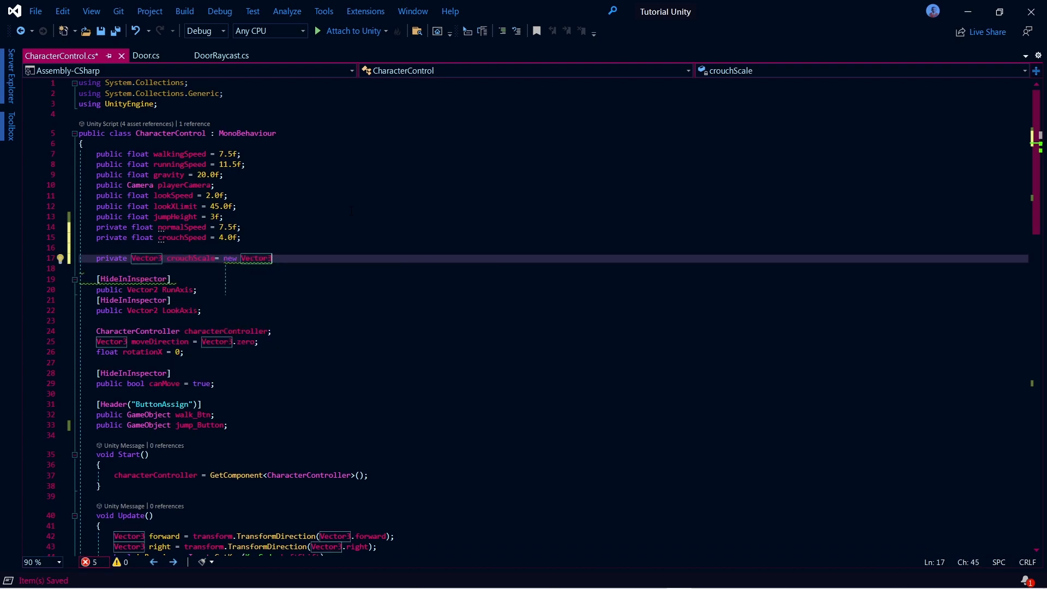
{"action": "type", "text": "(1,0.5f)"}
{"action": "type", "text": "public"}
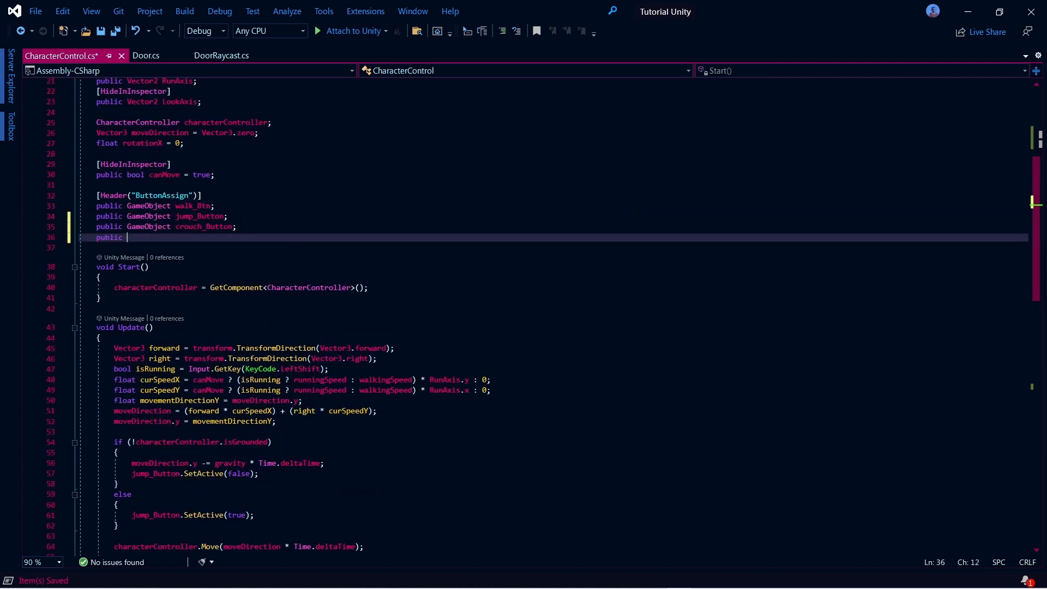
Declare stand_button and write Crouch() to shrink the player, show Stand, and hide Crouch.
{"action": "type", "text": "GameObject stand_button;"}
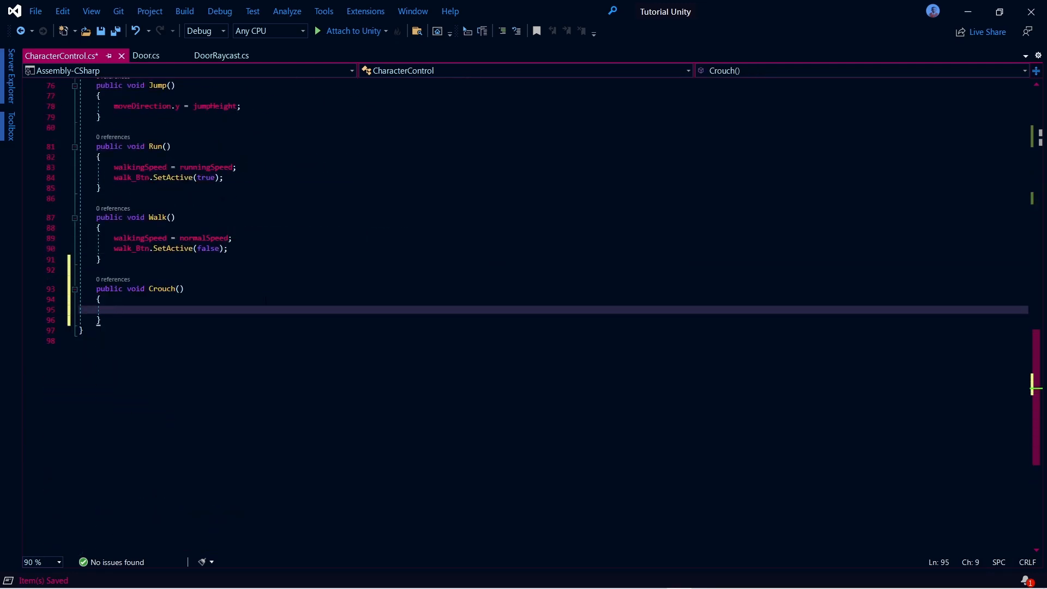
{"action": "type", "text": "transform.localScale=pla"}
{"action": "type", "text": "stand_button.setac"}
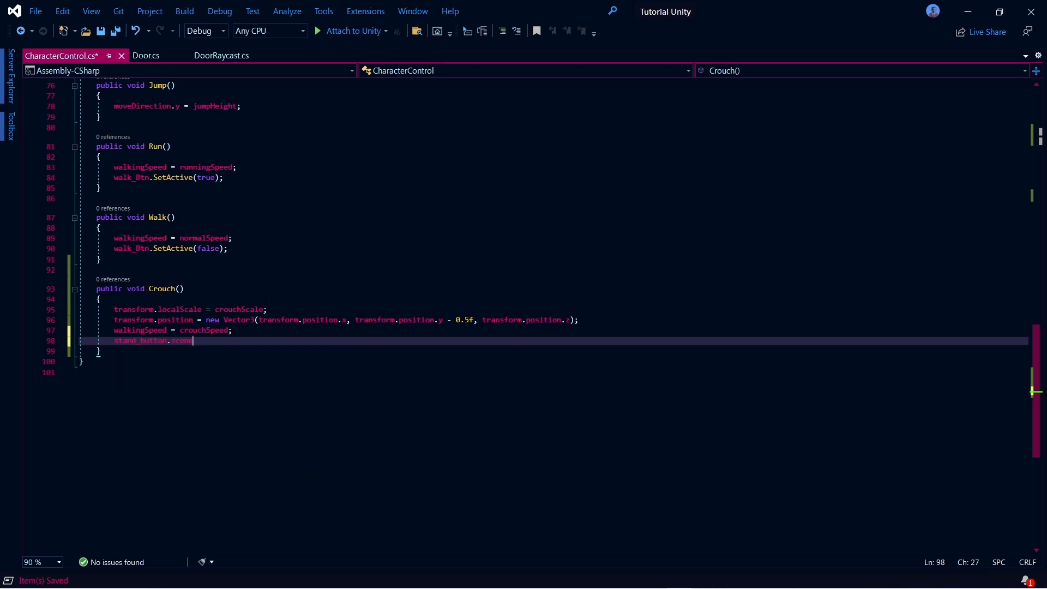
{"action": "type", "text": ".SetActive(true)"}
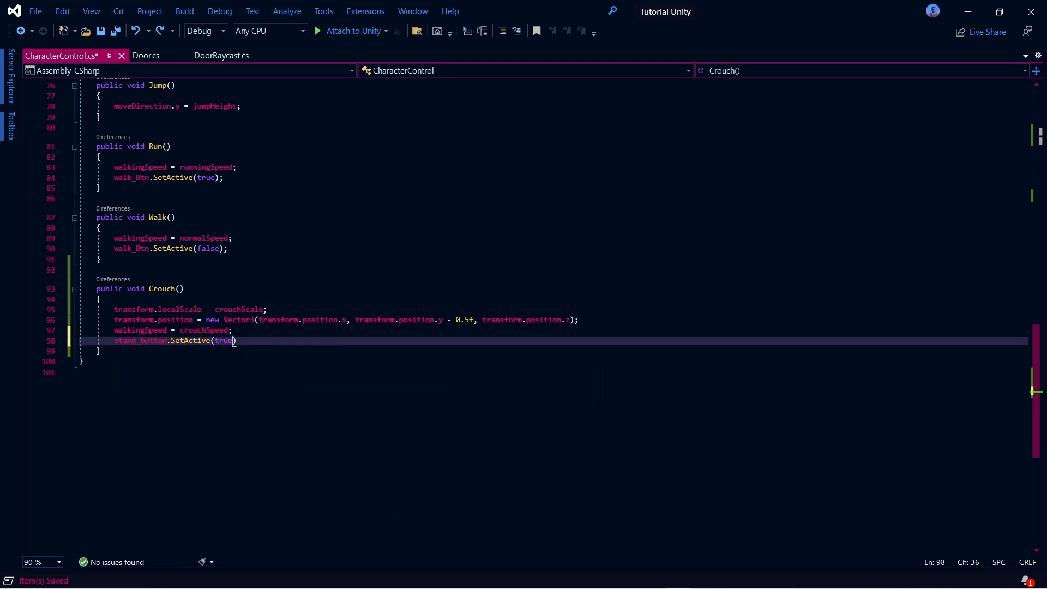
{"action": "type", "text": "crouch_Button.SetActive(false);"}
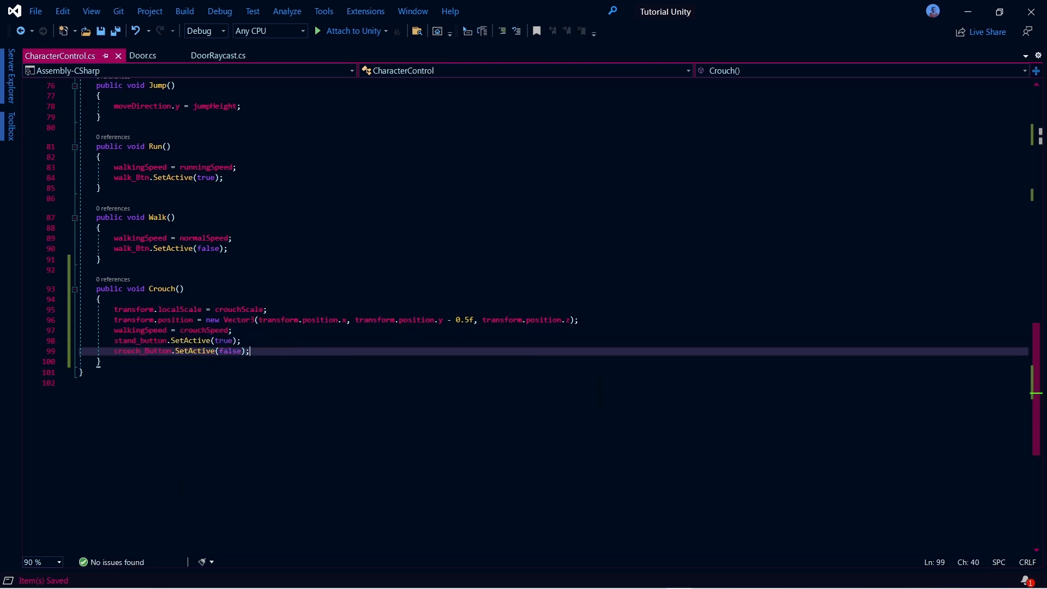
{"action": "type", "text": "public void"}
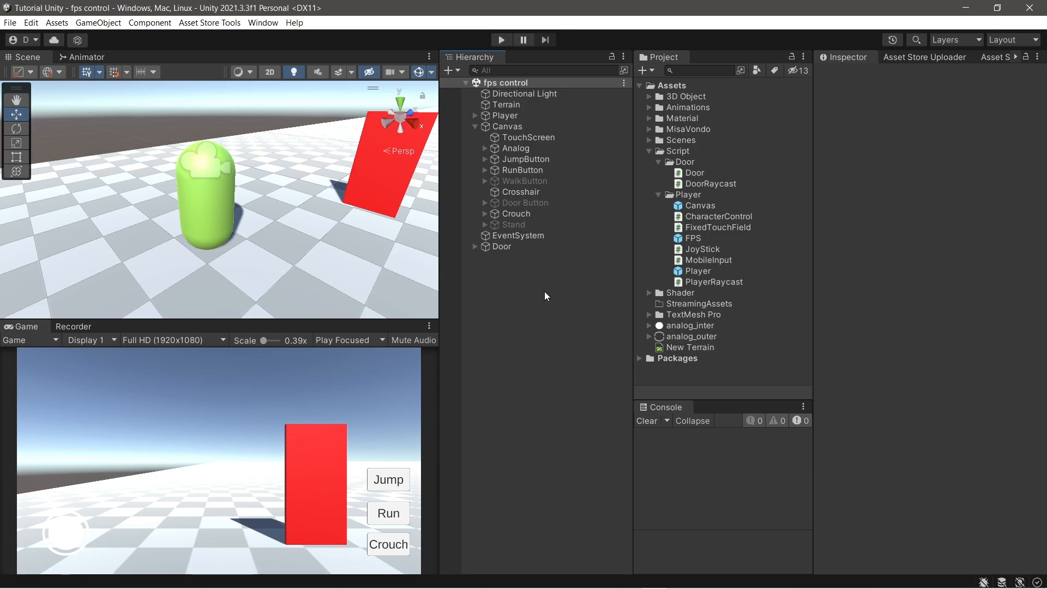
{"action": "mouse_move", "coordinate": [446, 174]}
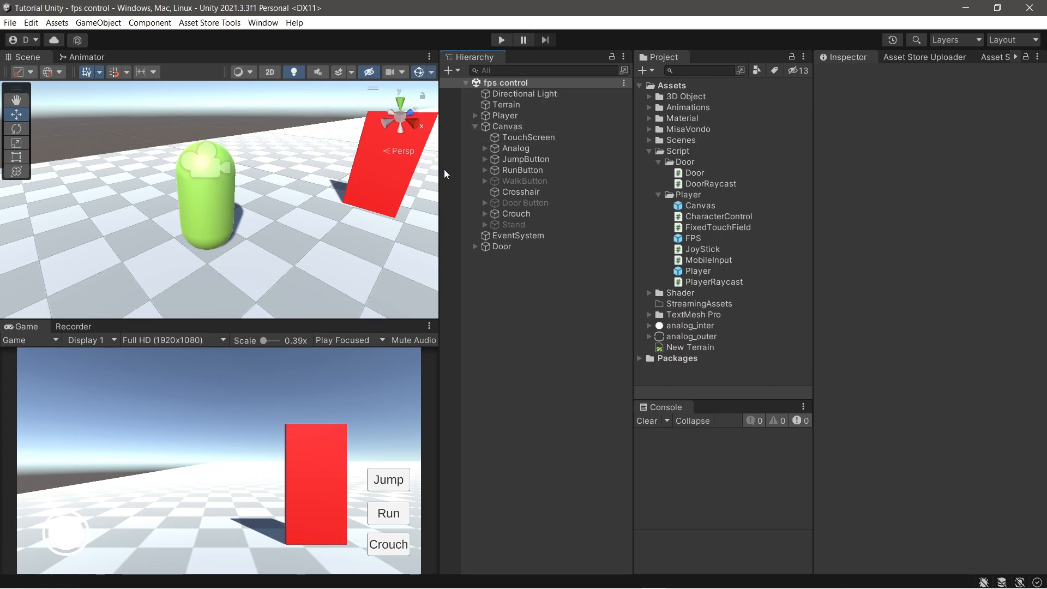
Assign both buttons to Player's CharacterControl and set their On Click to Crouch() and Stand().
{"action": "left_click", "coordinate": [505, 116]}
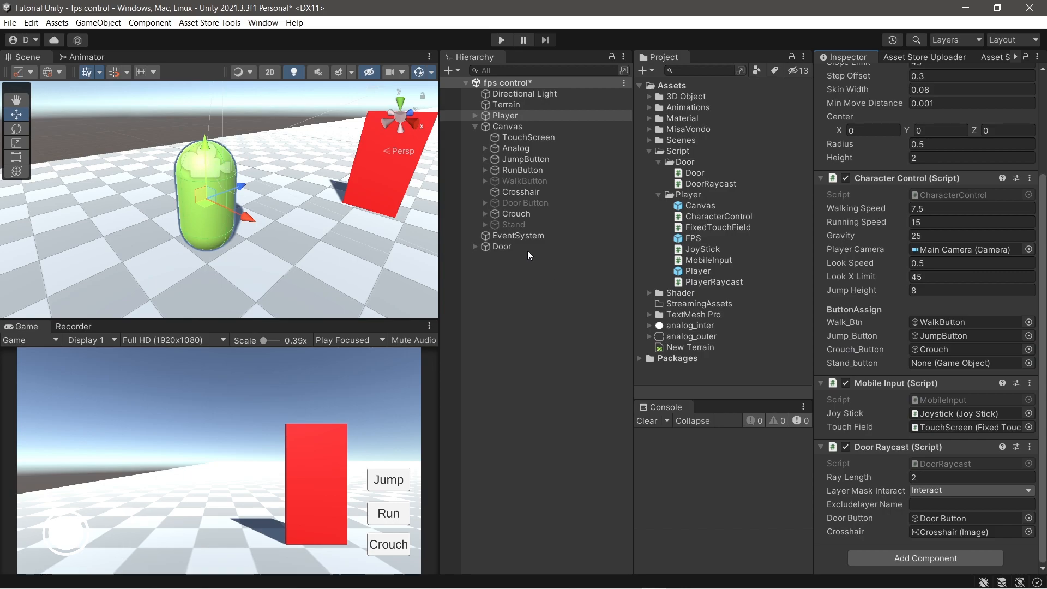
{"action": "left_click", "coordinate": [515, 213]}
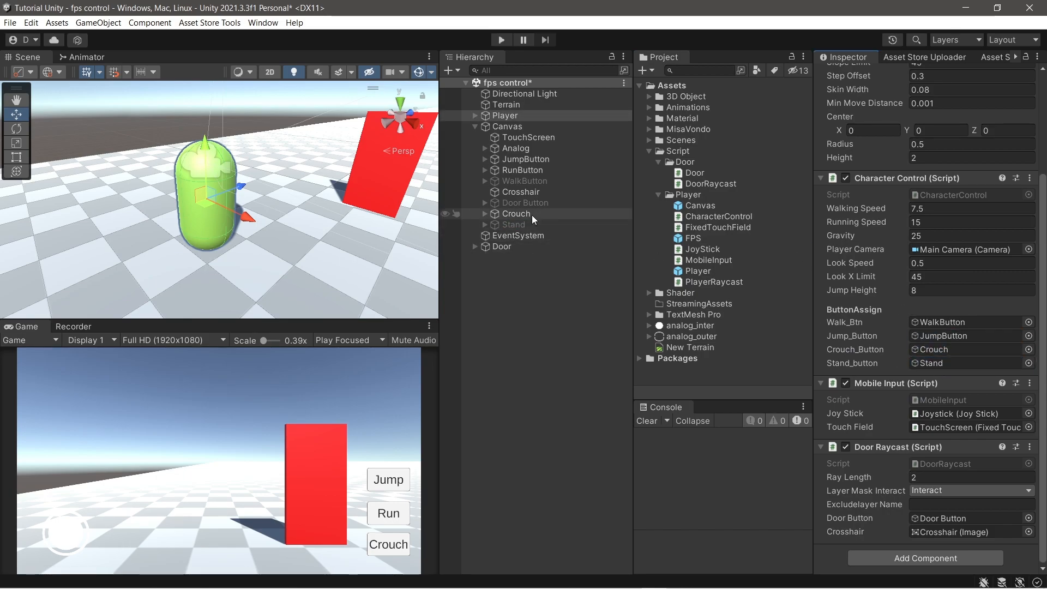
{"action": "left_click", "coordinate": [515, 214]}
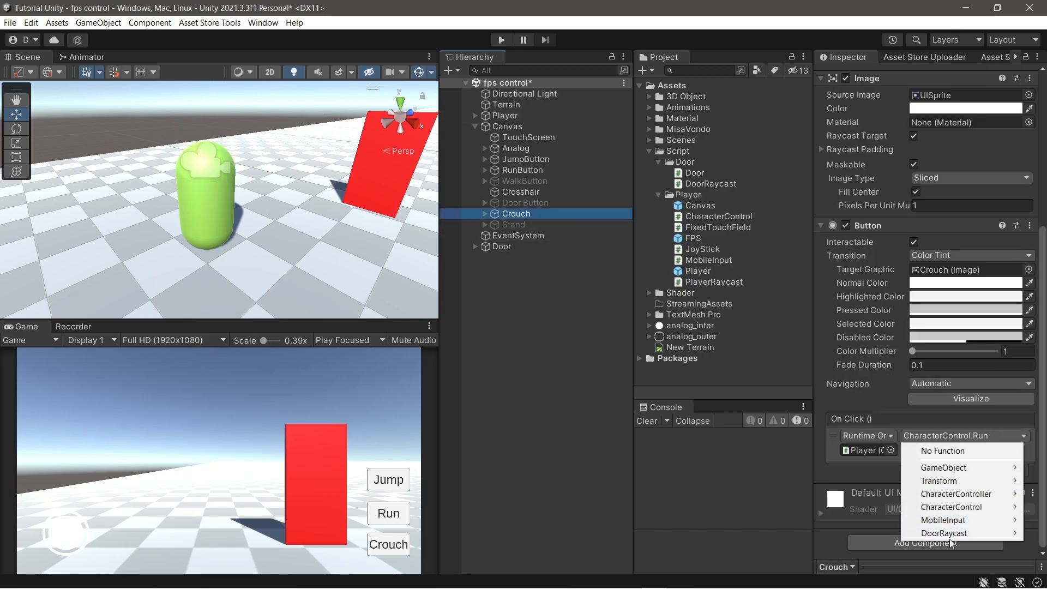
{"action": "left_click", "coordinate": [955, 506]}
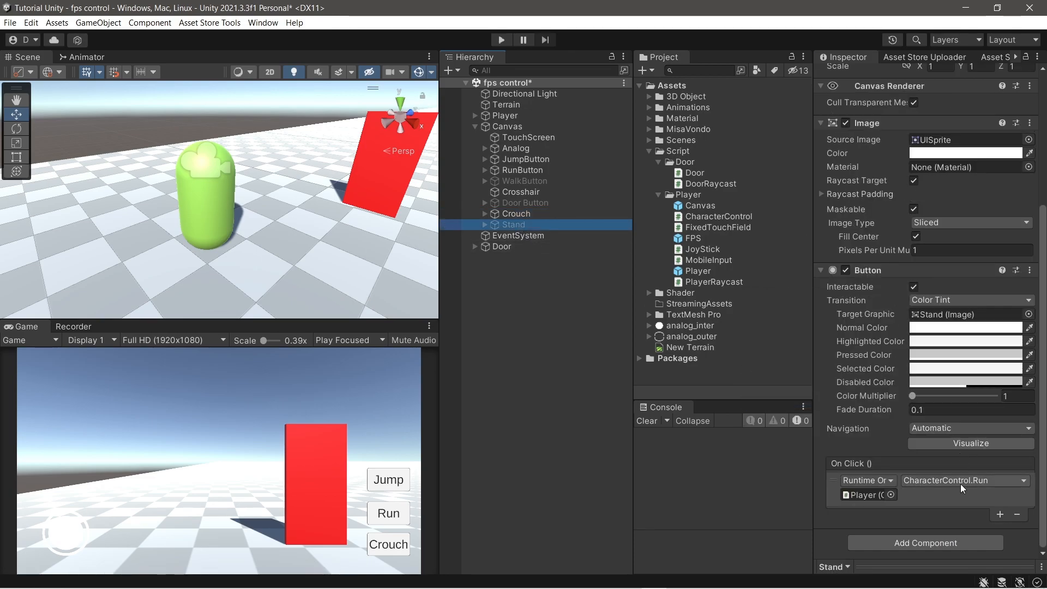
{"action": "left_click", "coordinate": [964, 480]}
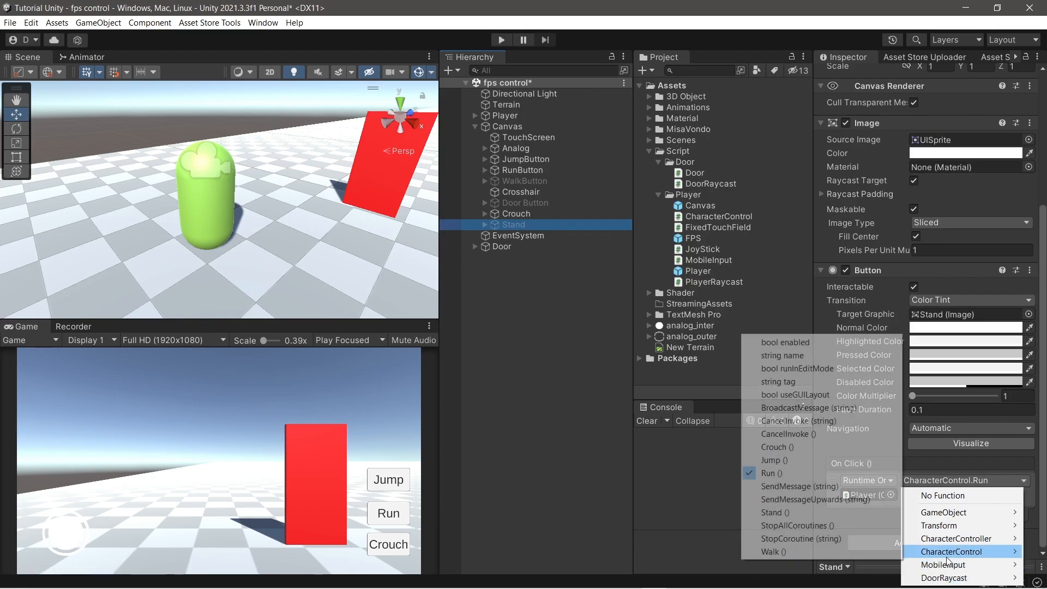
{"action": "left_click", "coordinate": [524, 334]}
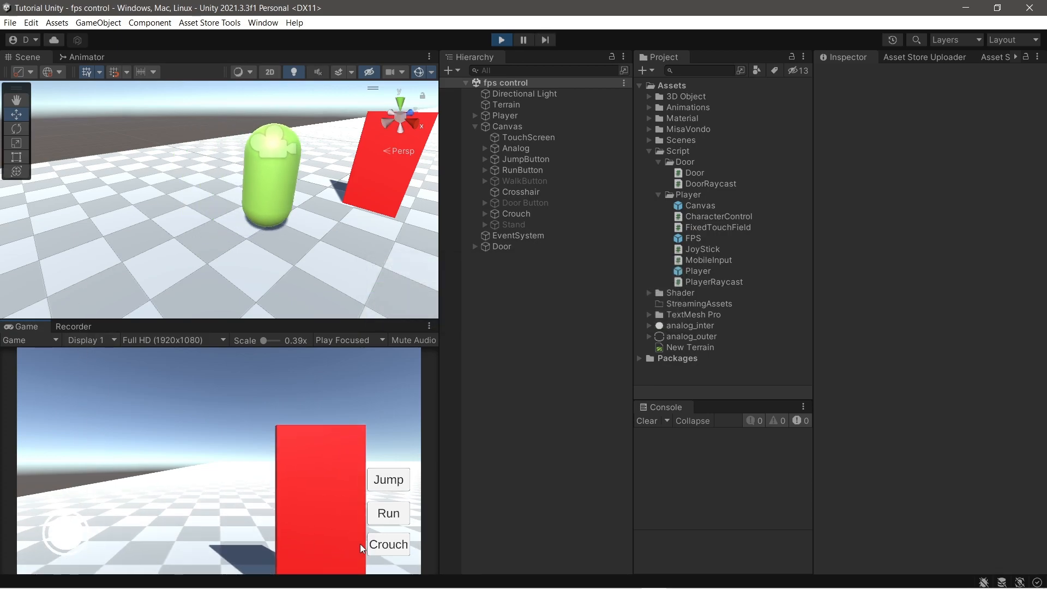
In Play mode, press Crouch then Stand twice, checking the capsule shrinks and restores.
{"action": "left_click", "coordinate": [387, 544]}
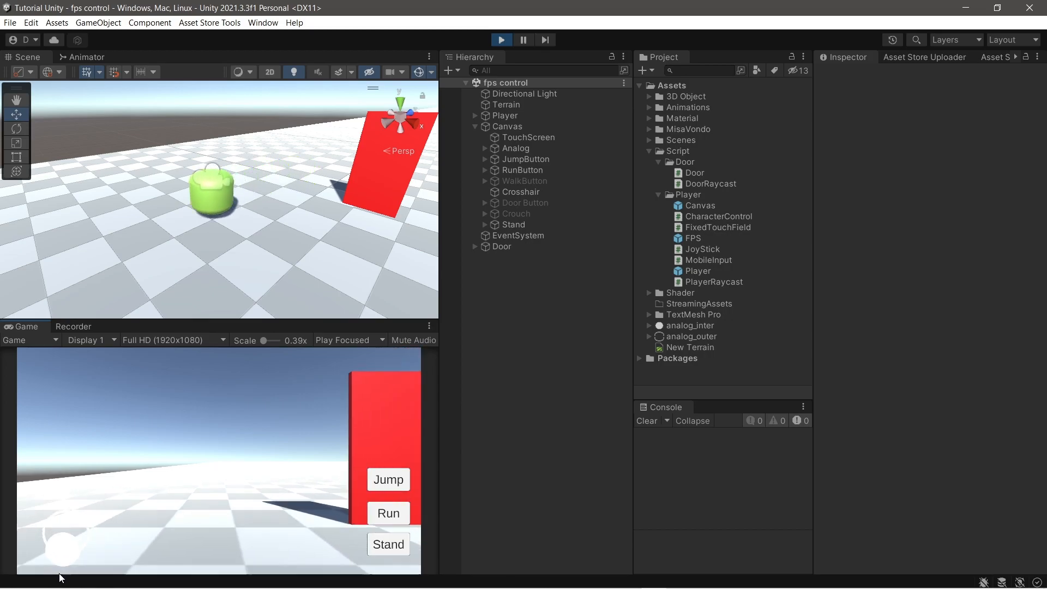
{"action": "left_click", "coordinate": [388, 544]}
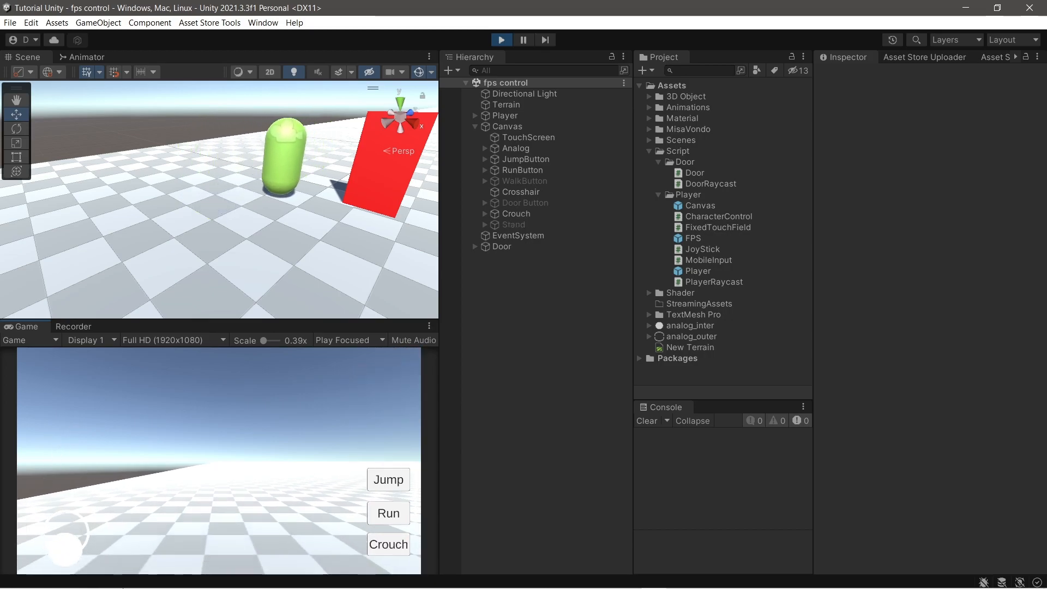
{"action": "left_click", "coordinate": [388, 544]}
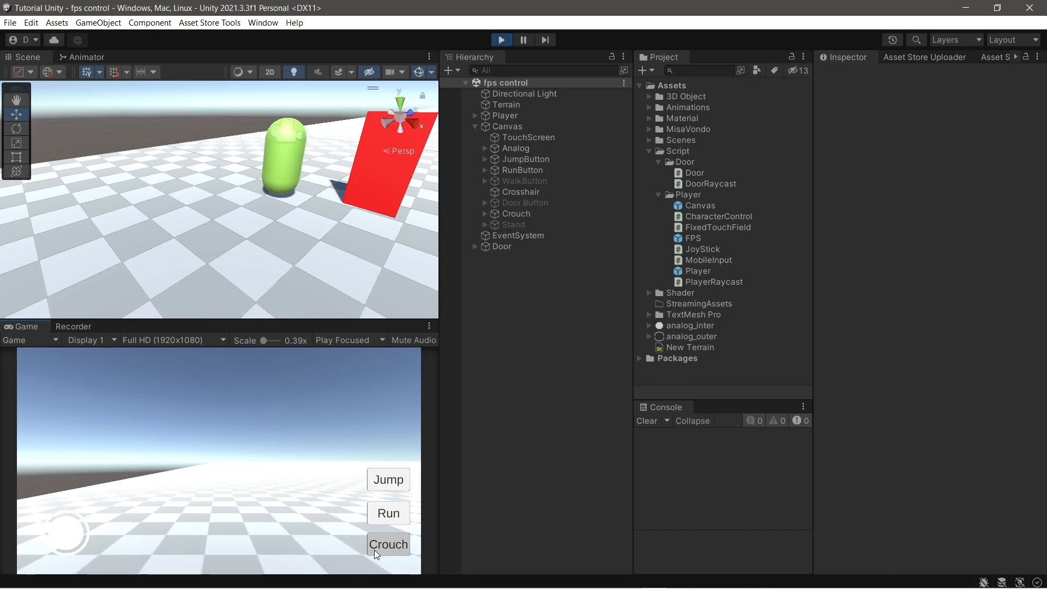
{"action": "left_click", "coordinate": [387, 543]}
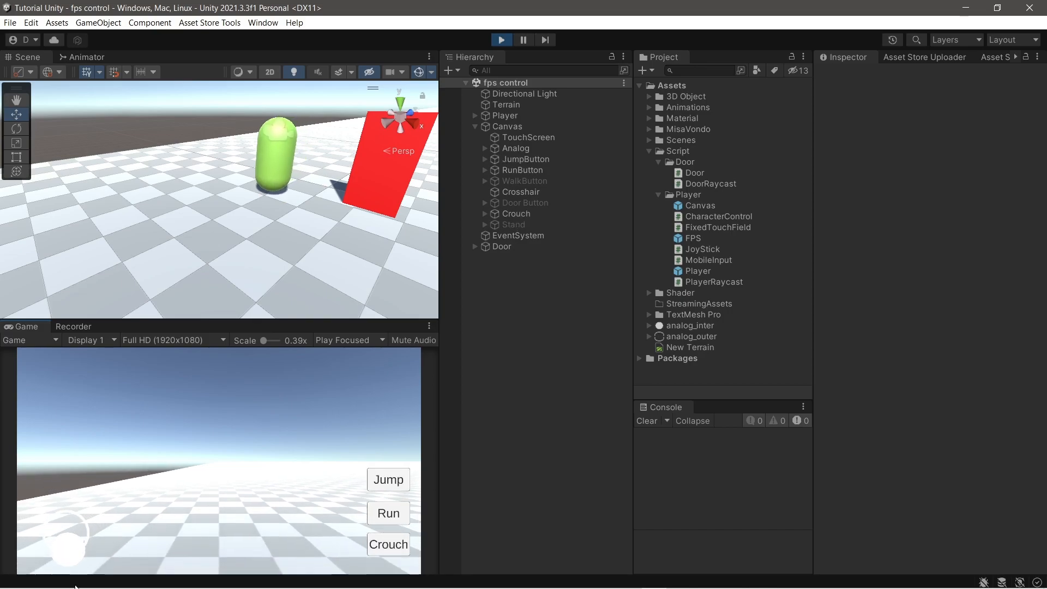